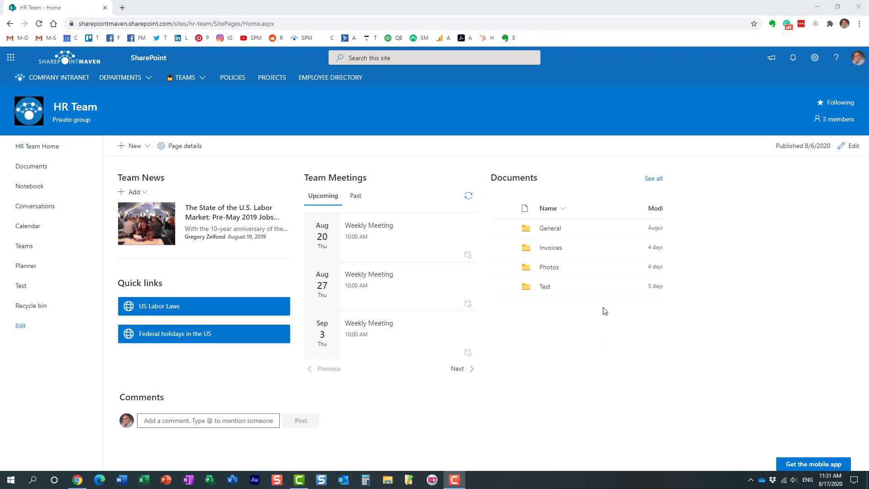
pyautogui.moveTo(344, 172)
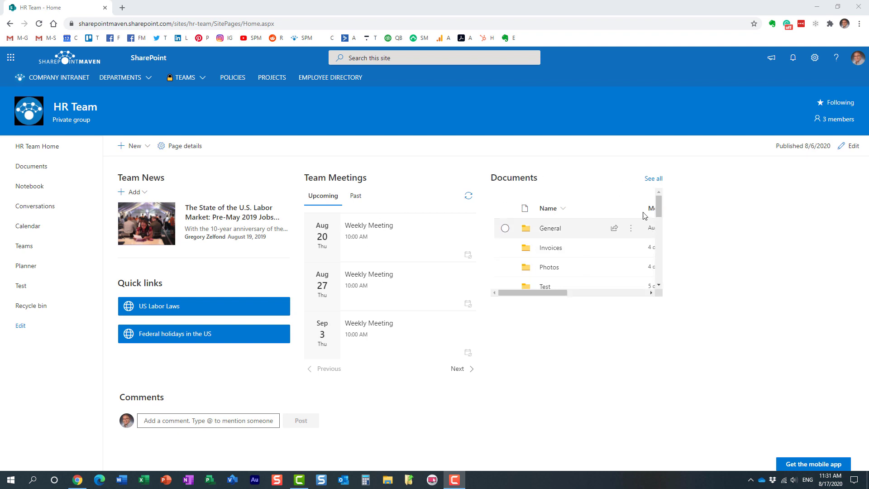
# Step: Open the HR Team Documents library from the home page's Documents web part
pyautogui.click(653, 178)
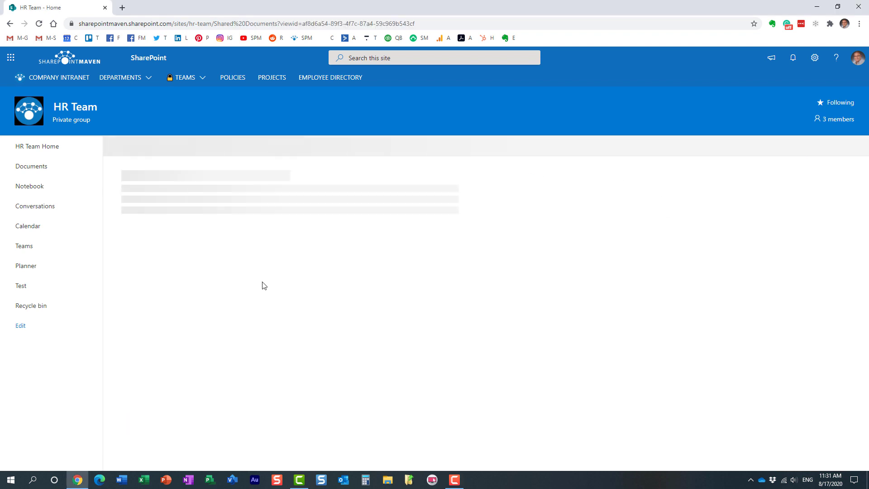
pyautogui.click(32, 166)
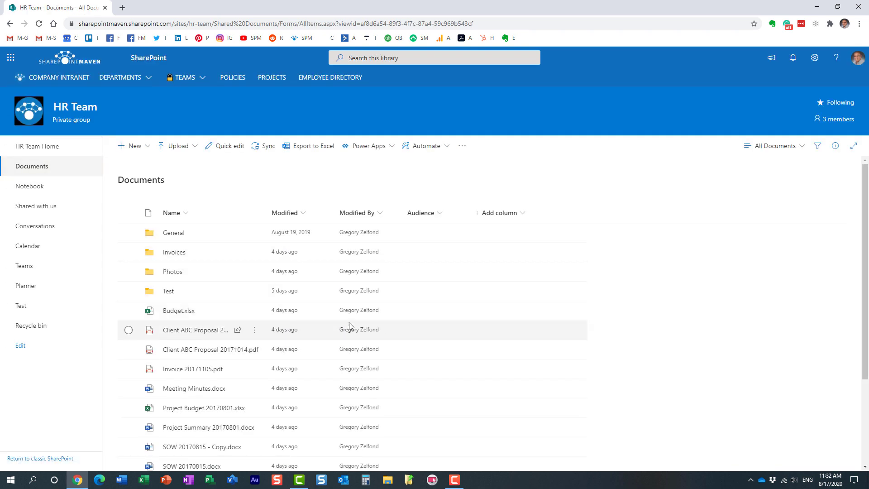
pyautogui.moveTo(320, 290)
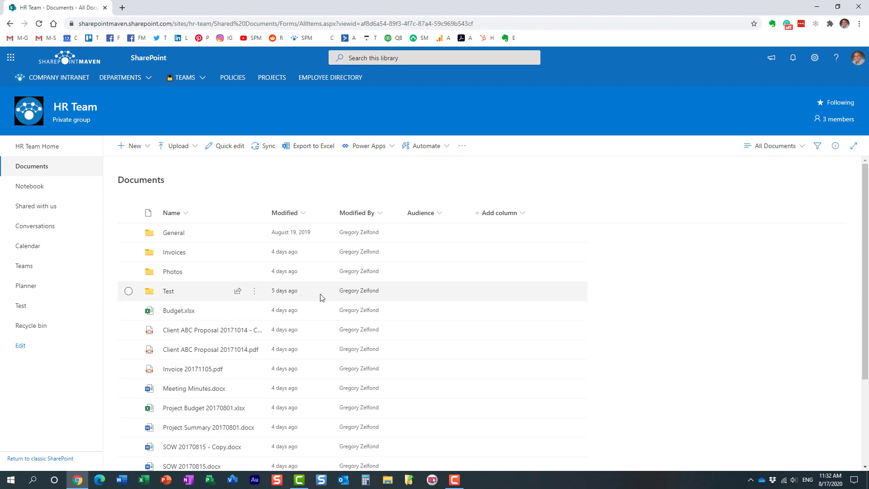
pyautogui.moveTo(59, 78)
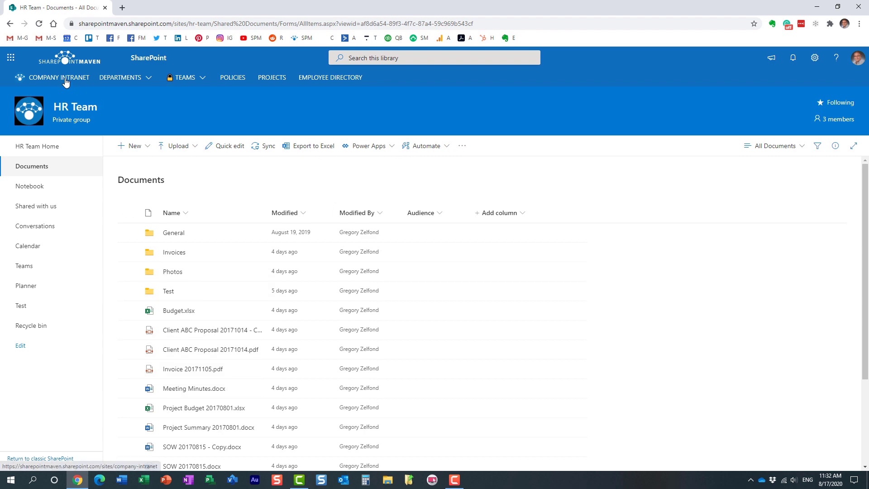
# Step: Go to the Company Intranet home page and show its Teams list of Accounting, HR and Compliance
pyautogui.click(59, 78)
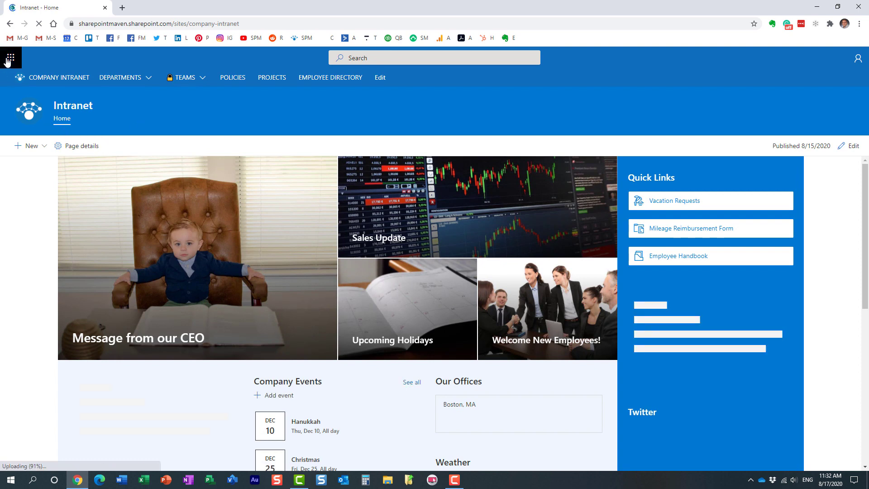
pyautogui.click(10, 57)
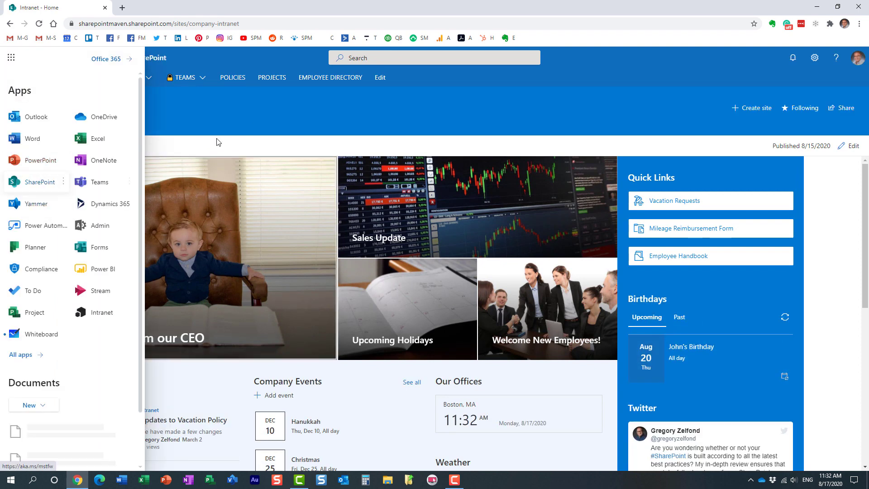
pyautogui.click(294, 126)
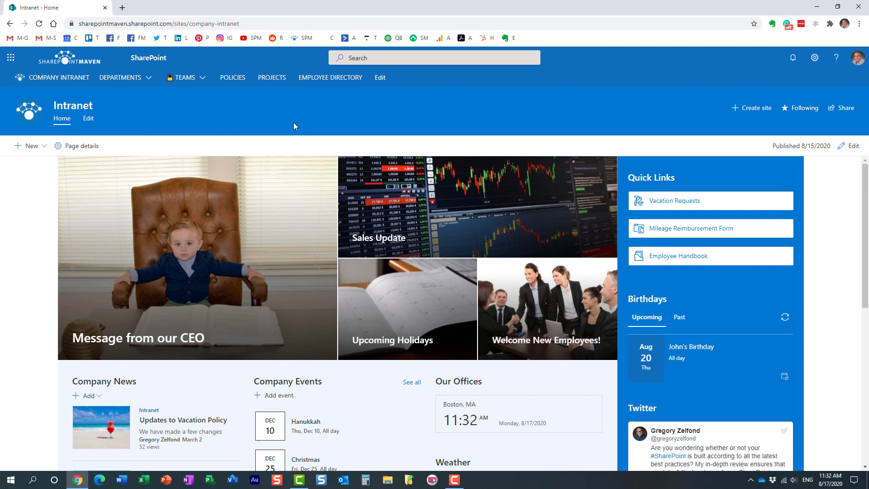
pyautogui.click(434, 57)
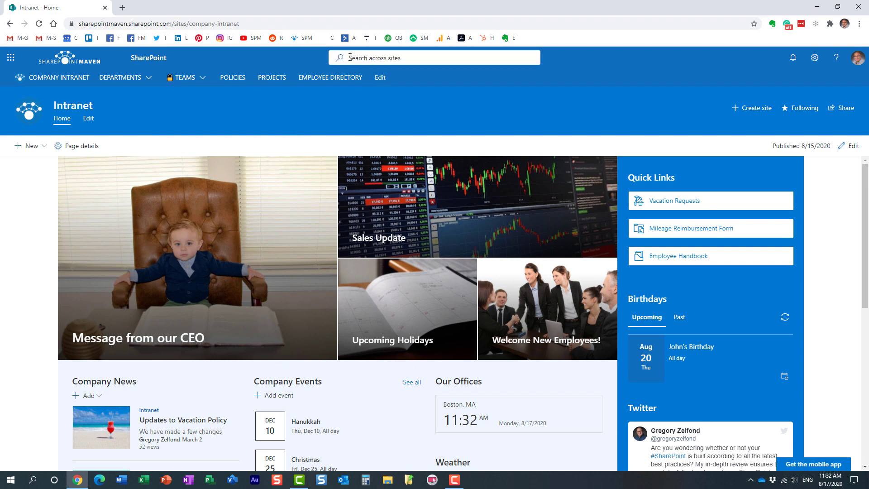
pyautogui.click(185, 77)
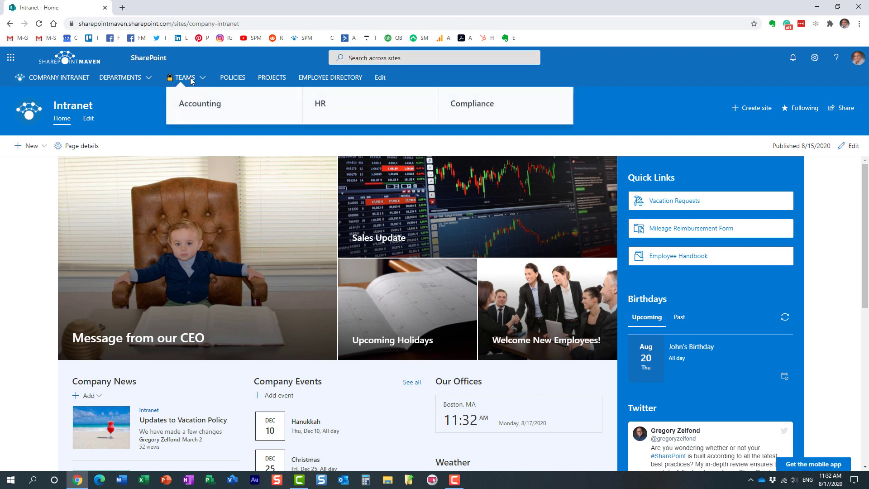
pyautogui.moveTo(319, 103)
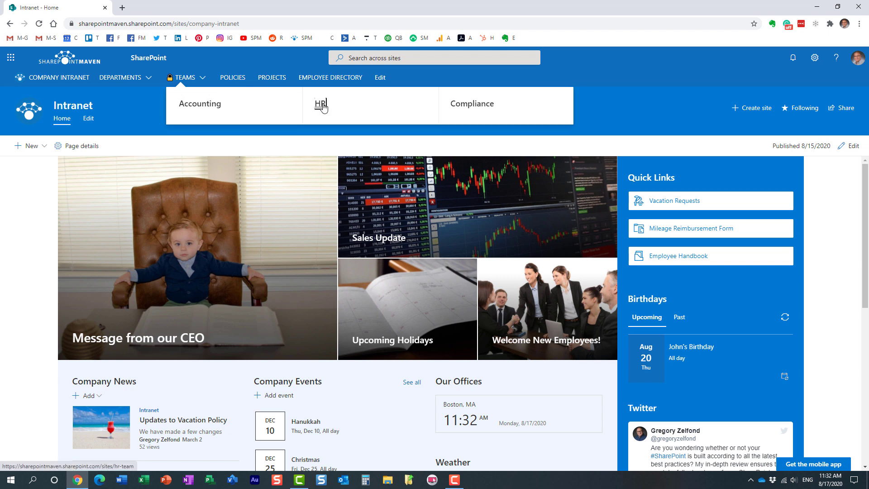
# Step: Open the HR Team site from the Teams menu and view its three-member roster
pyautogui.click(319, 104)
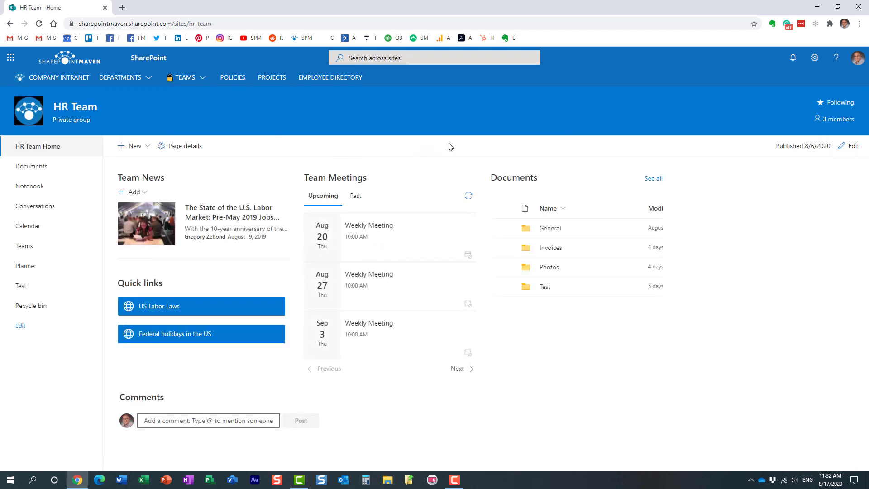
pyautogui.moveTo(437, 146)
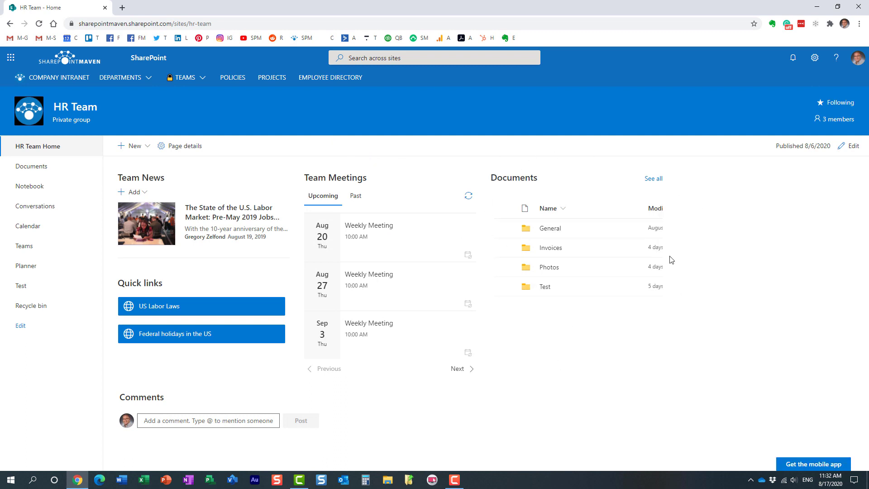
pyautogui.moveTo(563, 328)
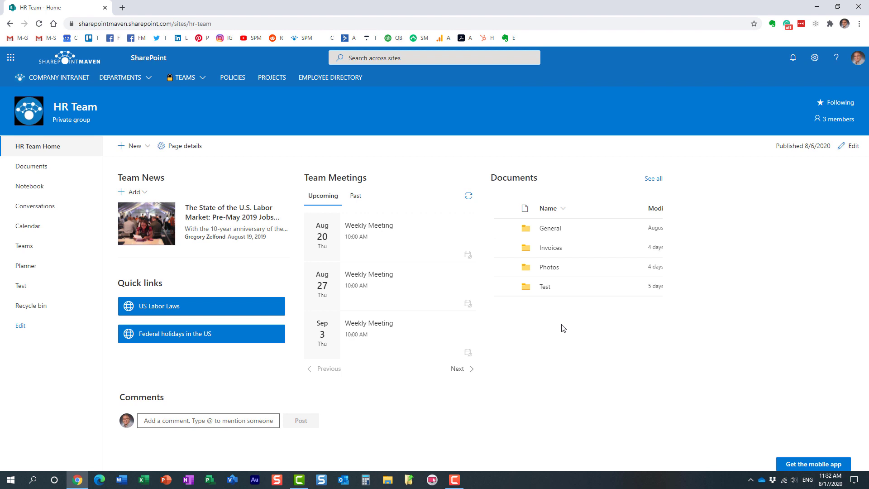
pyautogui.moveTo(833, 124)
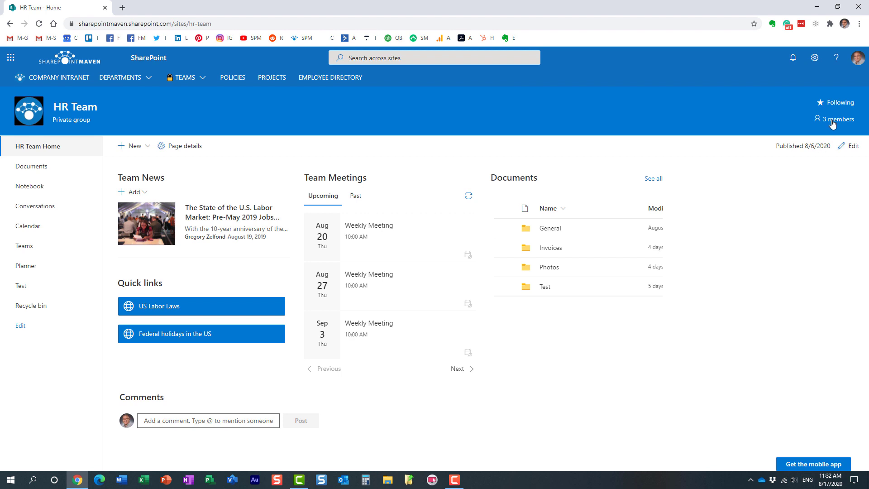
pyautogui.click(835, 119)
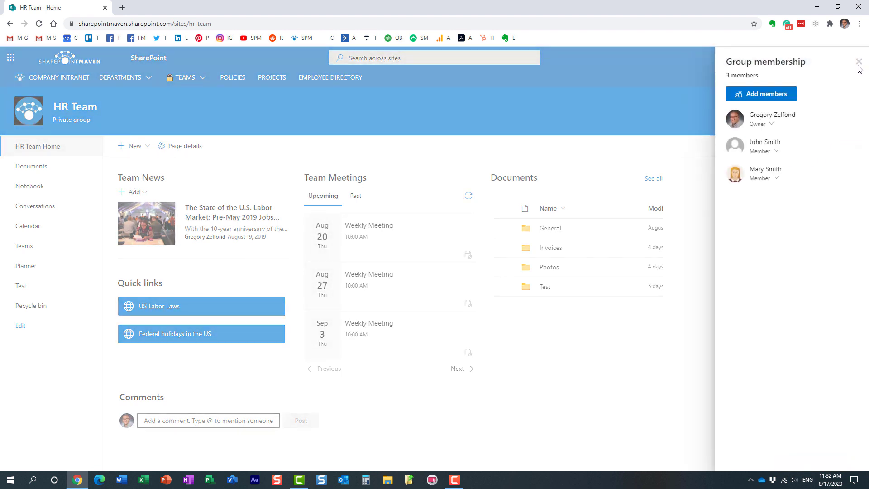
pyautogui.click(860, 61)
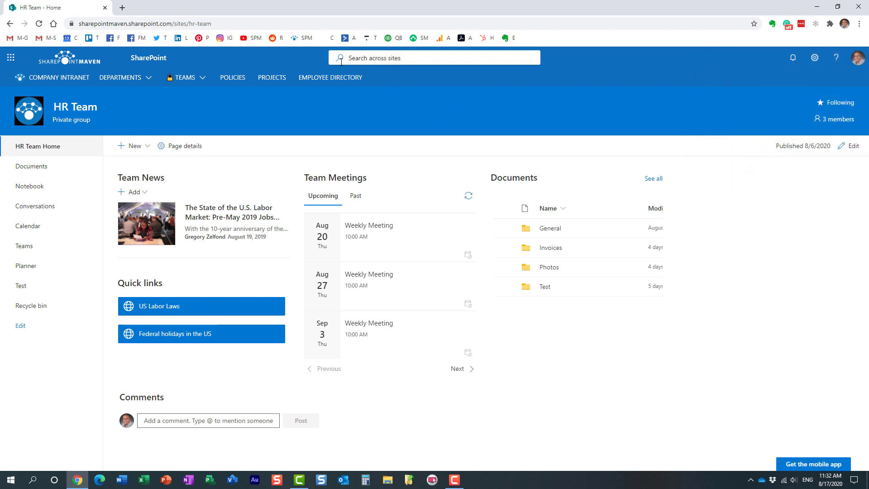
pyautogui.moveTo(380, 103)
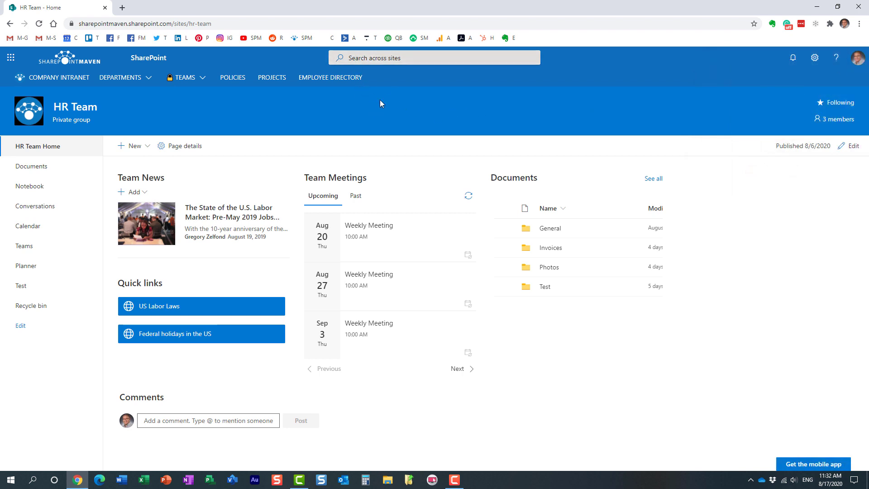
pyautogui.moveTo(386, 123)
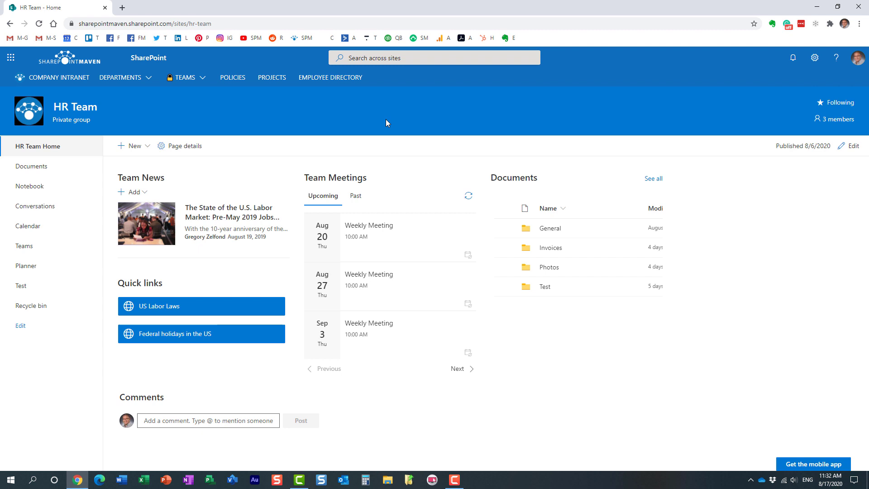
pyautogui.moveTo(564, 146)
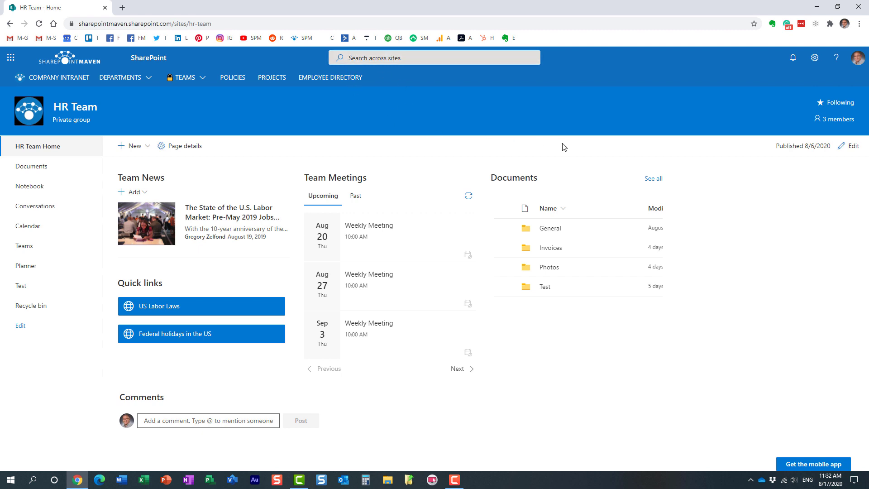
pyautogui.moveTo(594, 305)
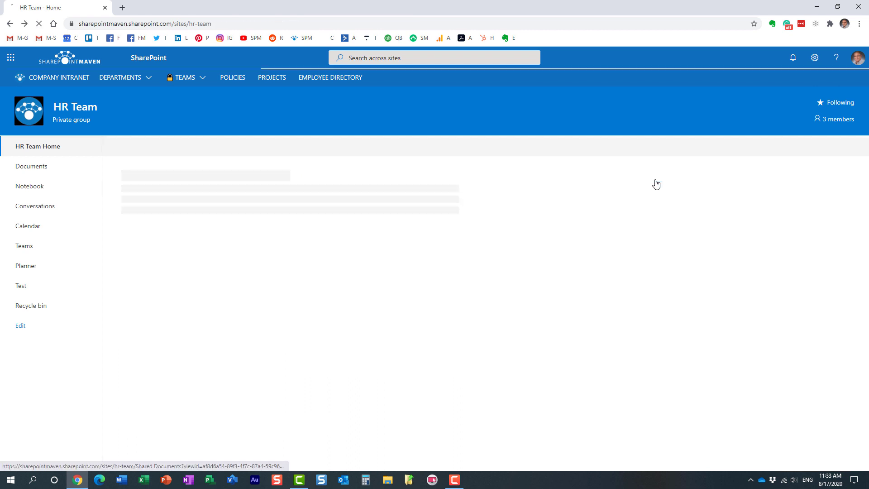
# Step: Open the Documents library's settings page, then its Advanced settings
pyautogui.click(31, 166)
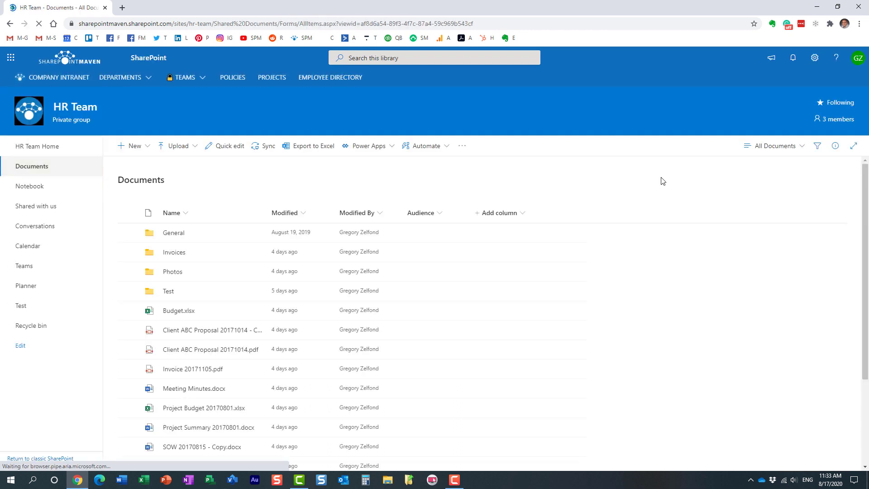
pyautogui.click(815, 58)
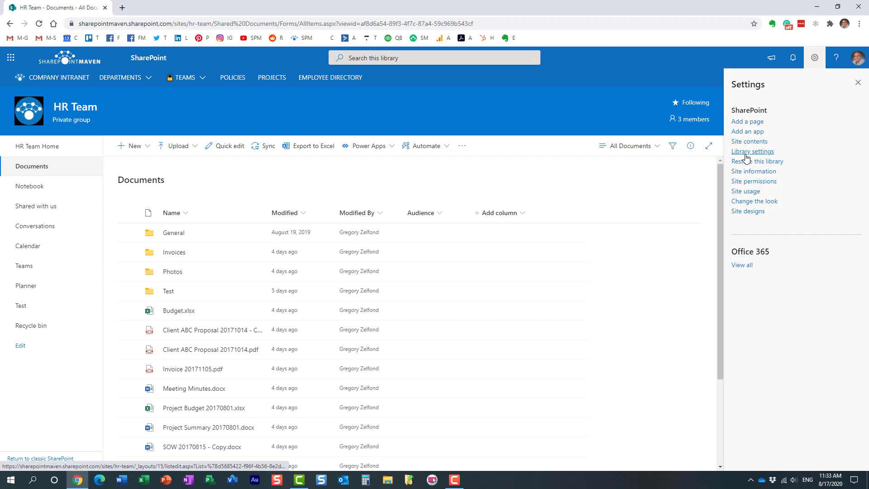
pyautogui.click(752, 151)
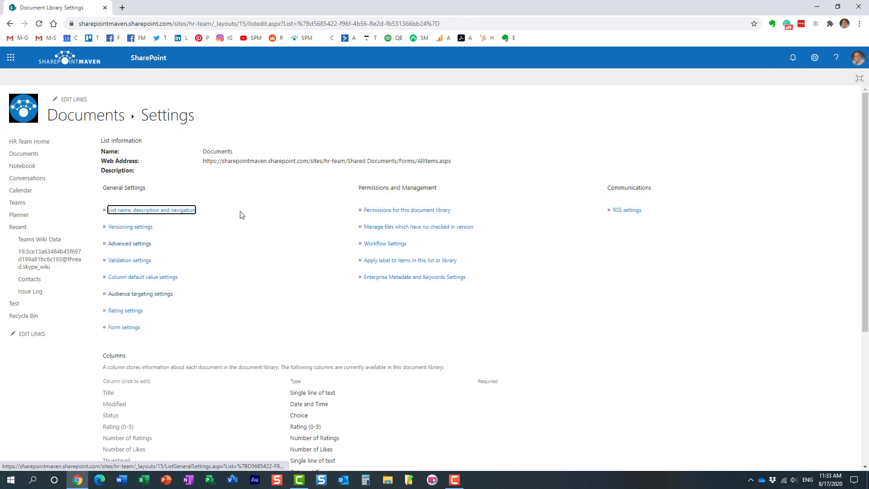
pyautogui.moveTo(129, 245)
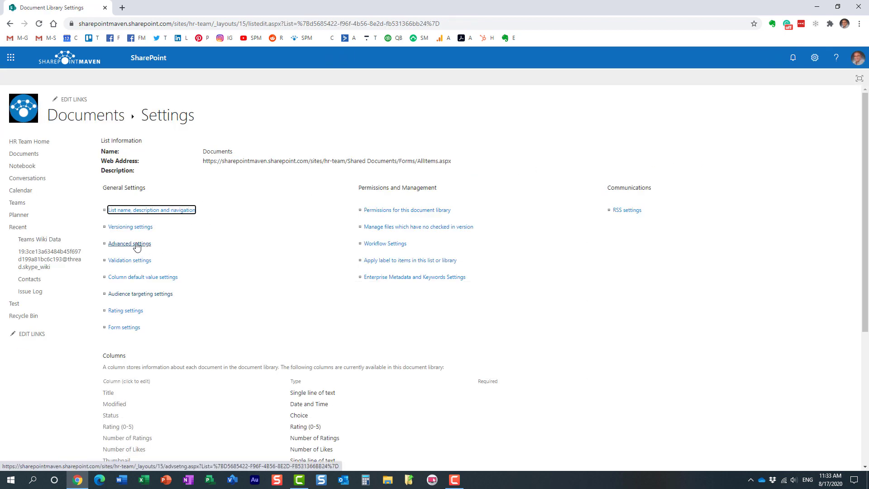
pyautogui.click(130, 244)
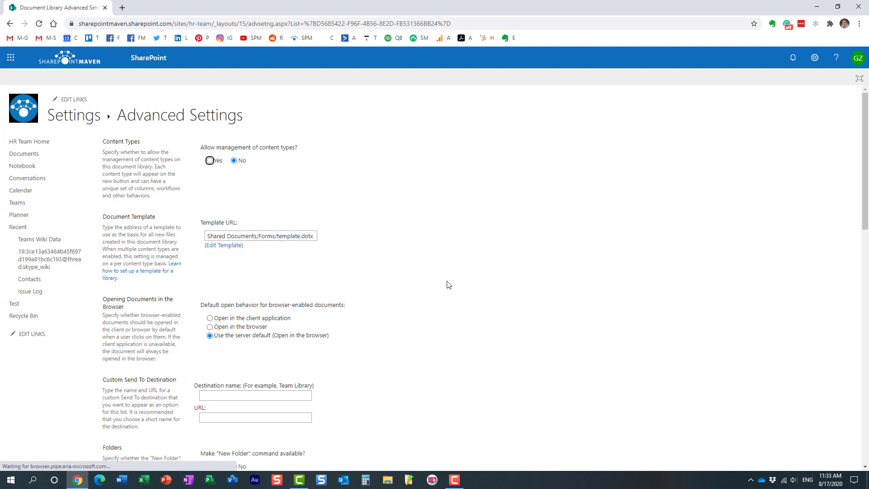
# Step: In the Search section, set 'Allow items to appear in search results' to No
pyautogui.scroll(-3)
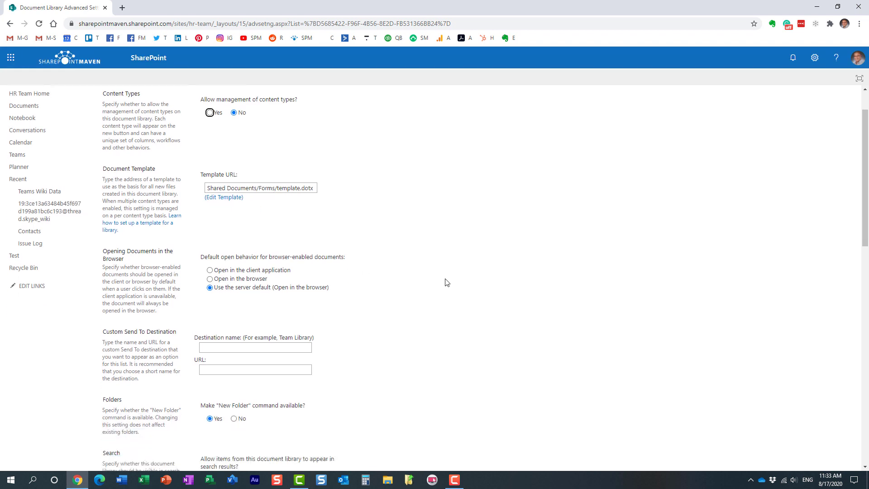
pyautogui.scroll(-3)
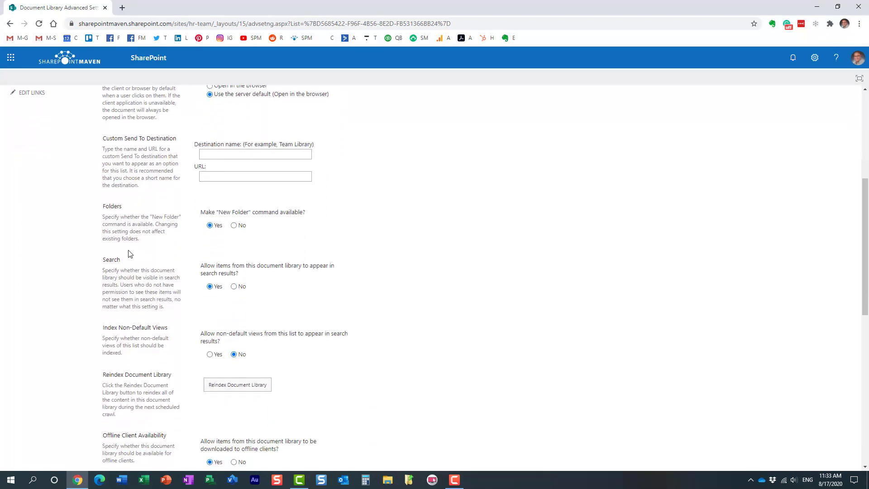
pyautogui.moveTo(203, 264)
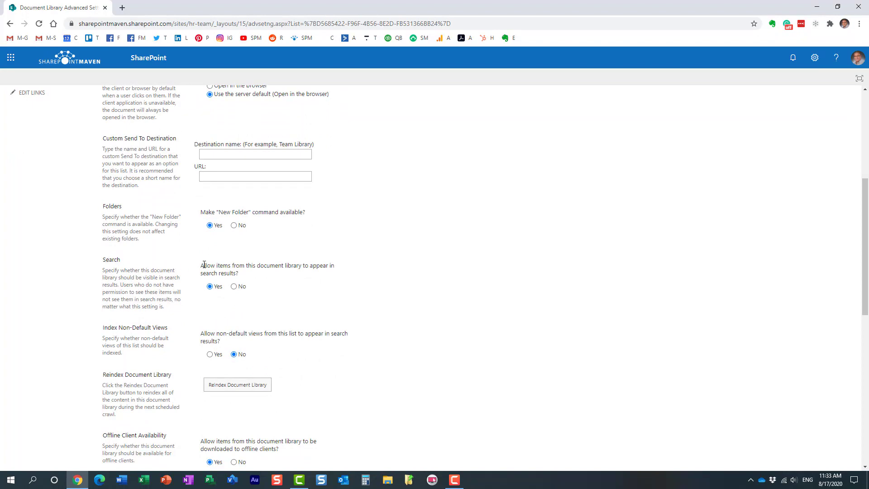
pyautogui.moveTo(203, 265)
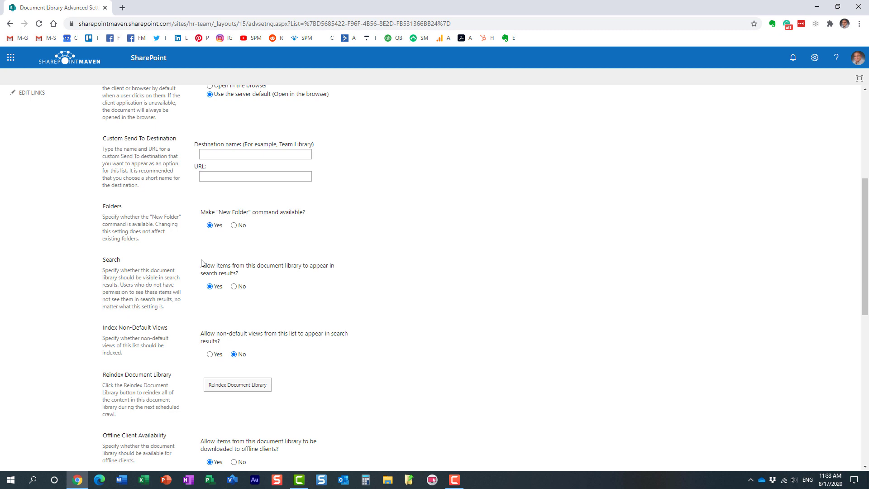
pyautogui.moveTo(275, 266)
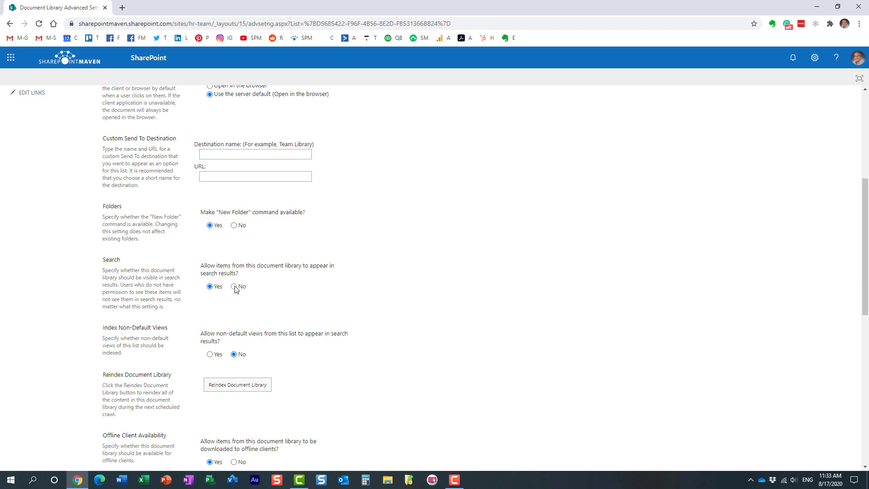
pyautogui.click(234, 286)
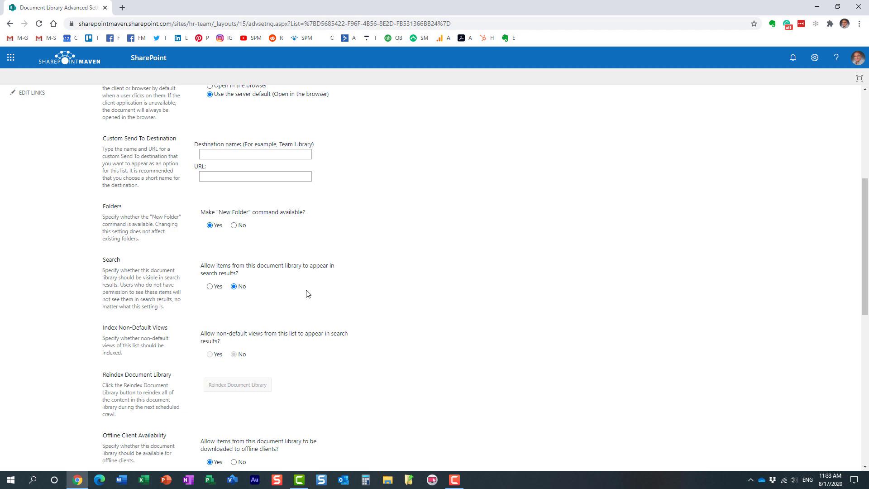
# Step: Save the advanced settings, view the group membership, and return to the HR Team home page
pyautogui.scroll(-3)
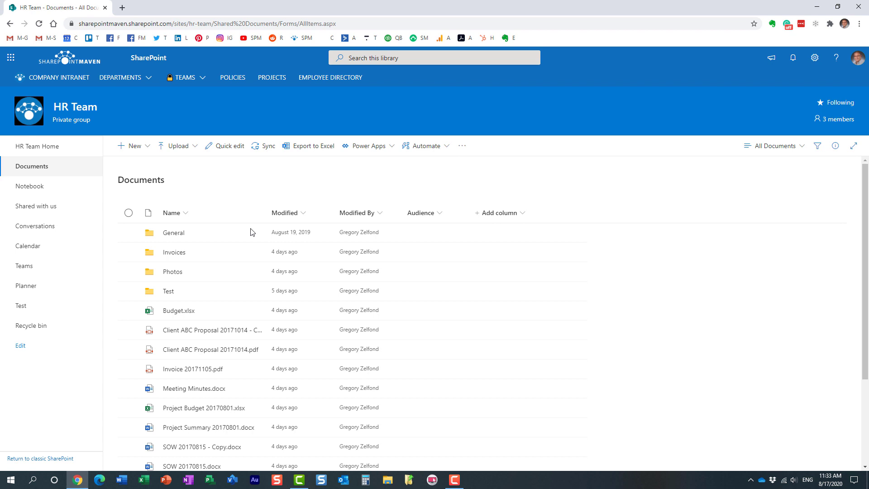
pyautogui.moveTo(216, 290)
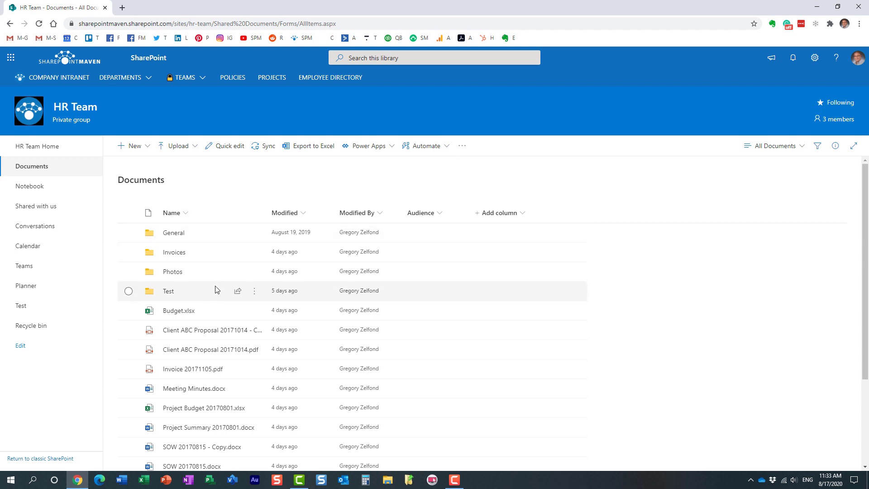
pyautogui.moveTo(489, 232)
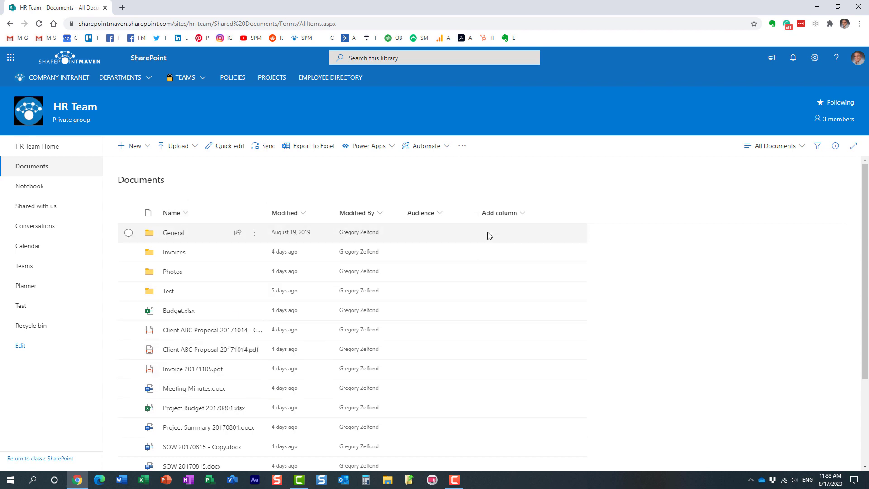
pyautogui.click(838, 119)
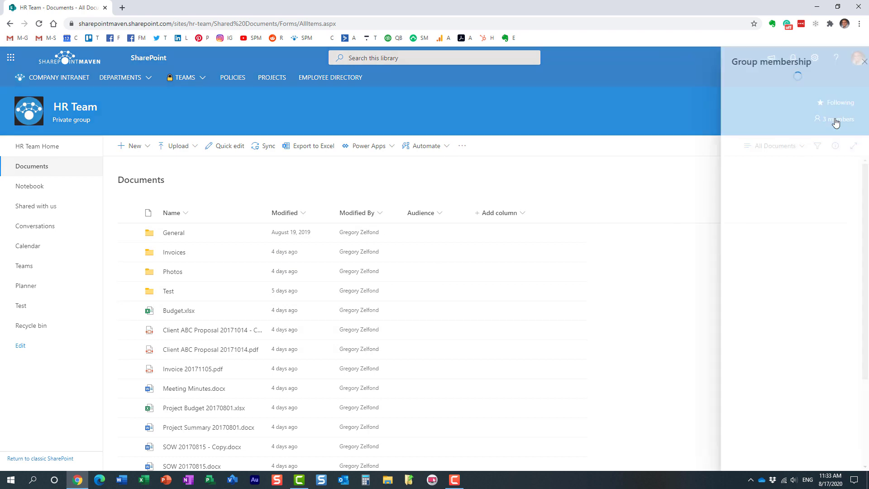
pyautogui.click(864, 59)
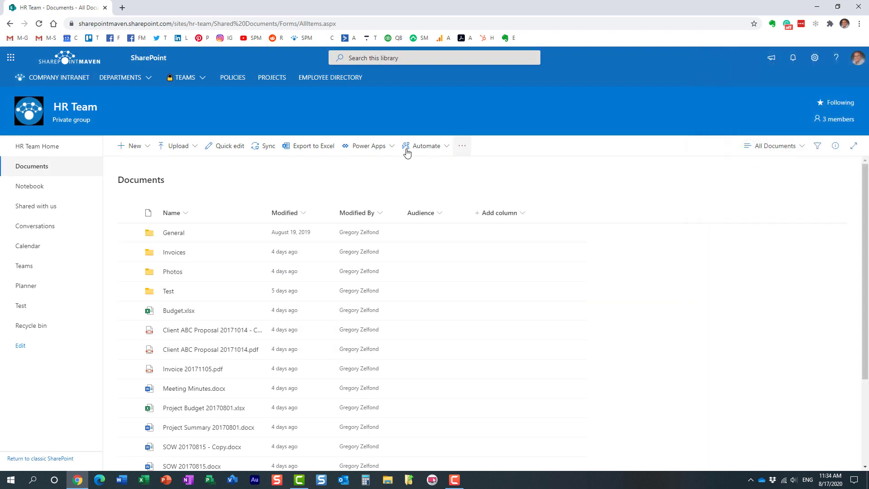
pyautogui.click(37, 146)
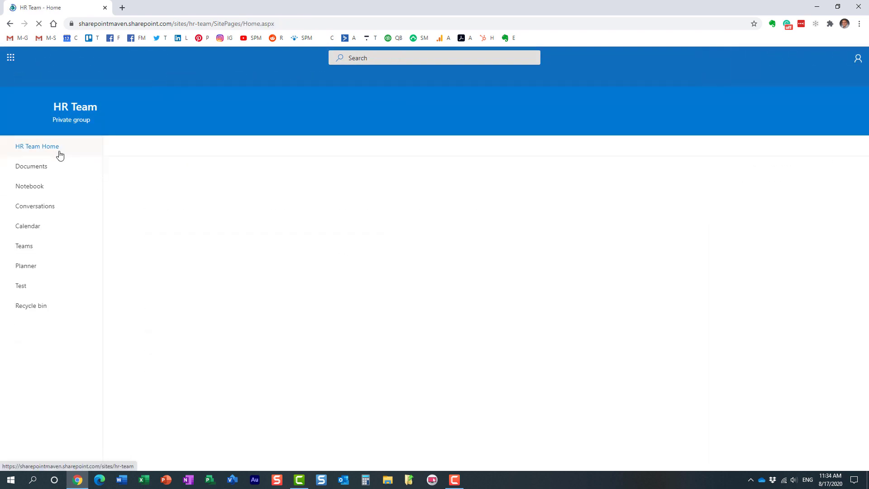